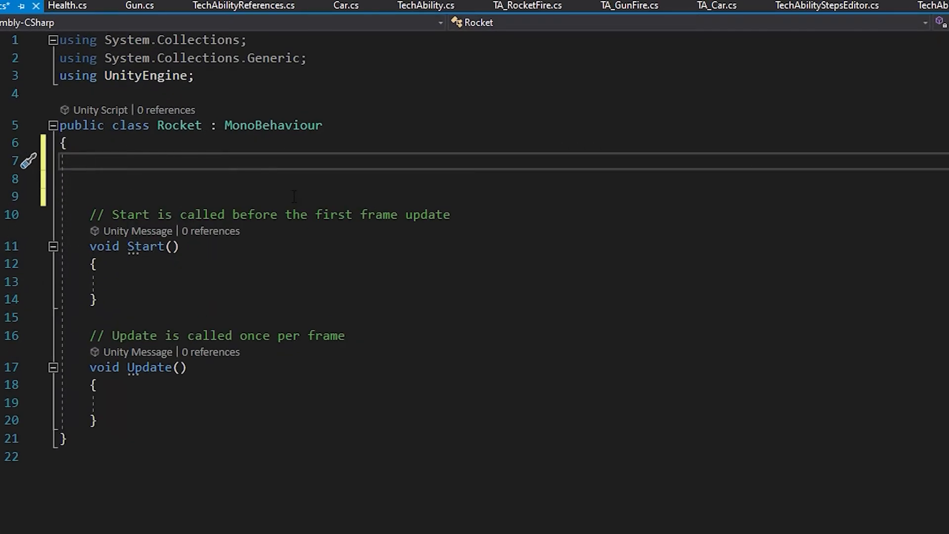
Declare public GameObject muzzle and rocket, and public int speed, in the Rocket class.
text(public GameObject mu)
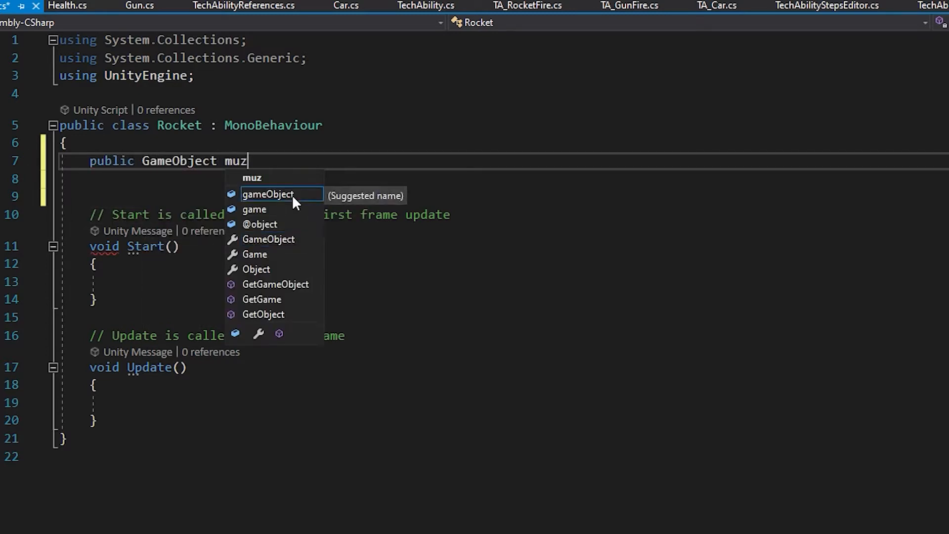
text(zle;)
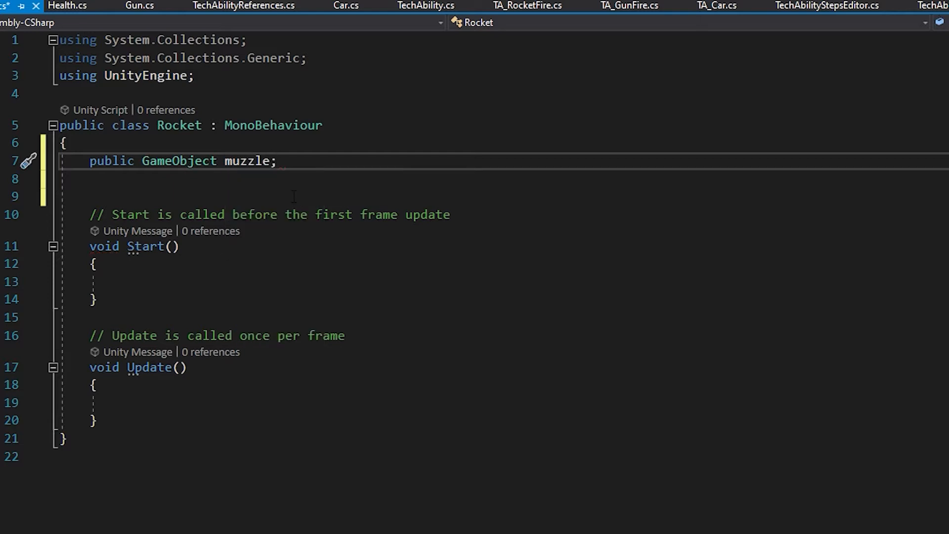
text(publ)
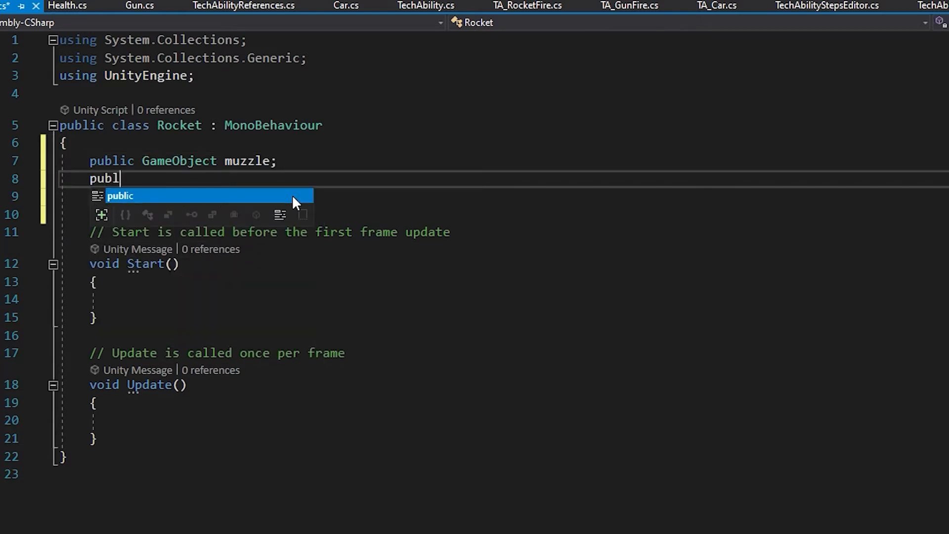
text(ic ga)
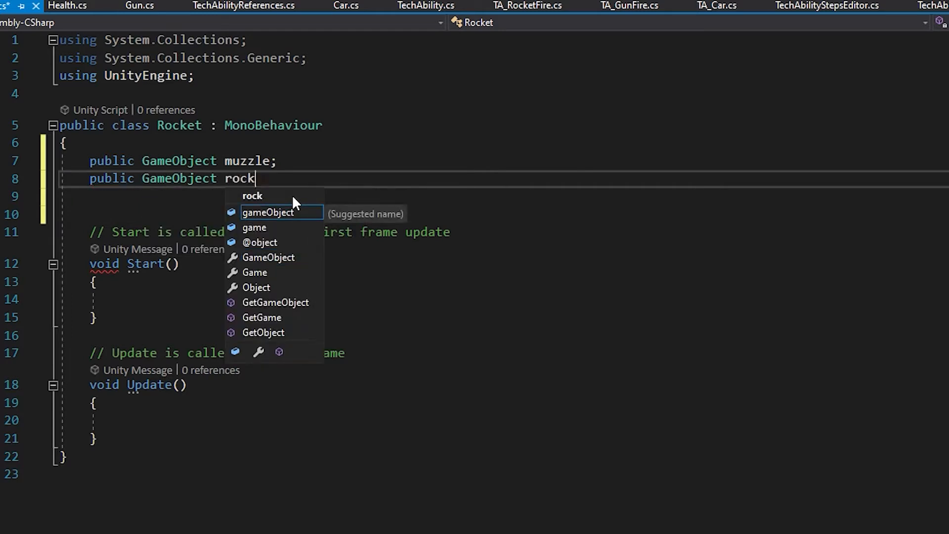
text(et;)
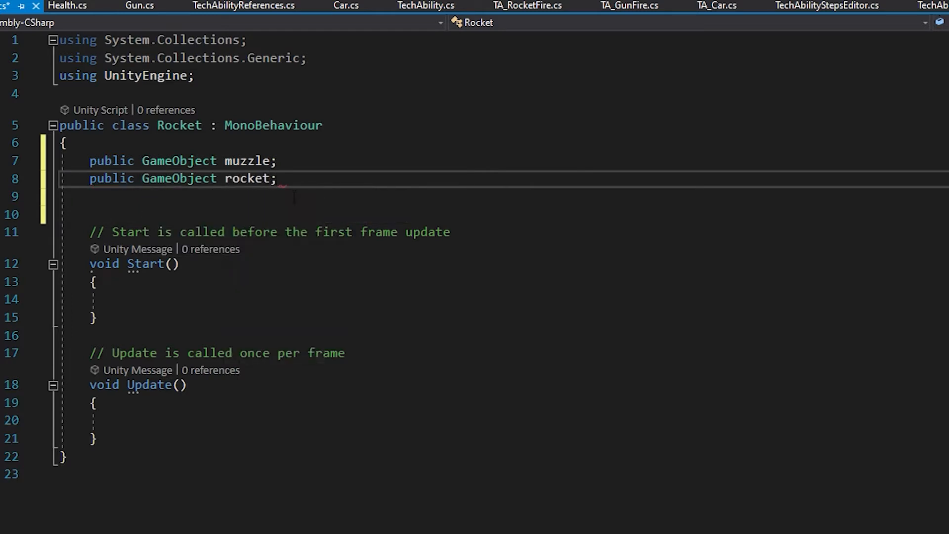
key(enter)
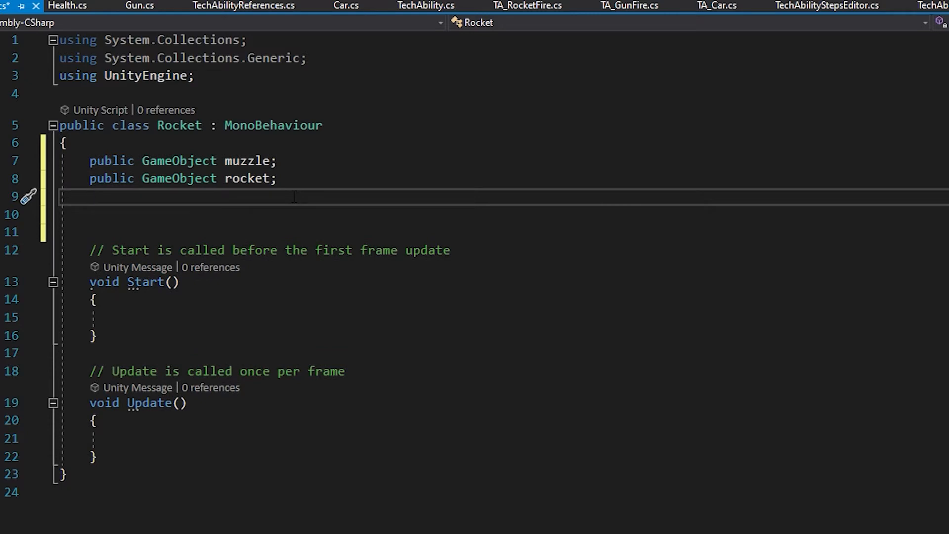
text(public)
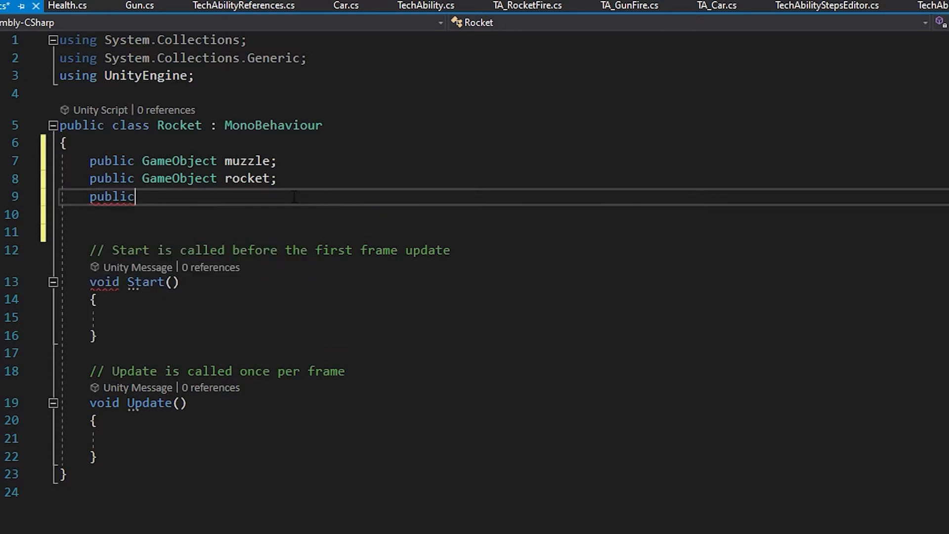
text(int)
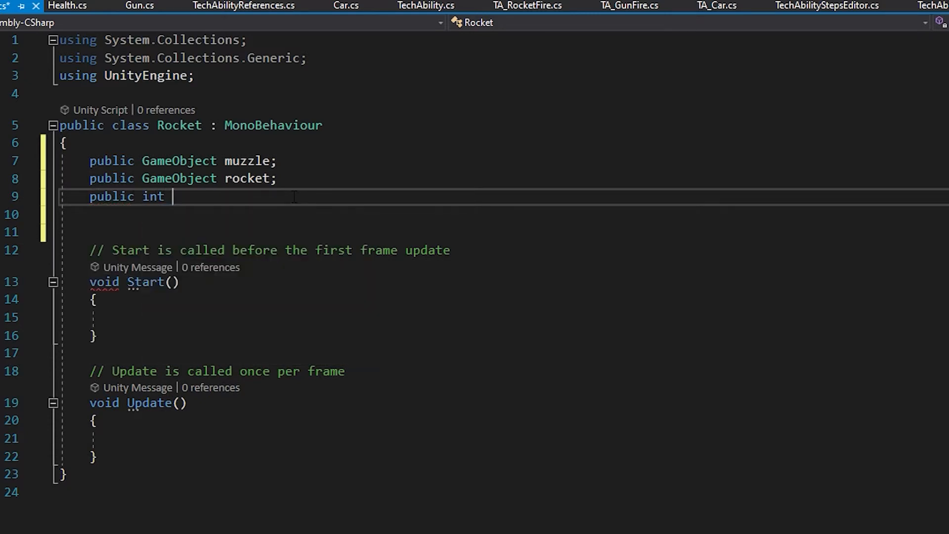
text(speed)
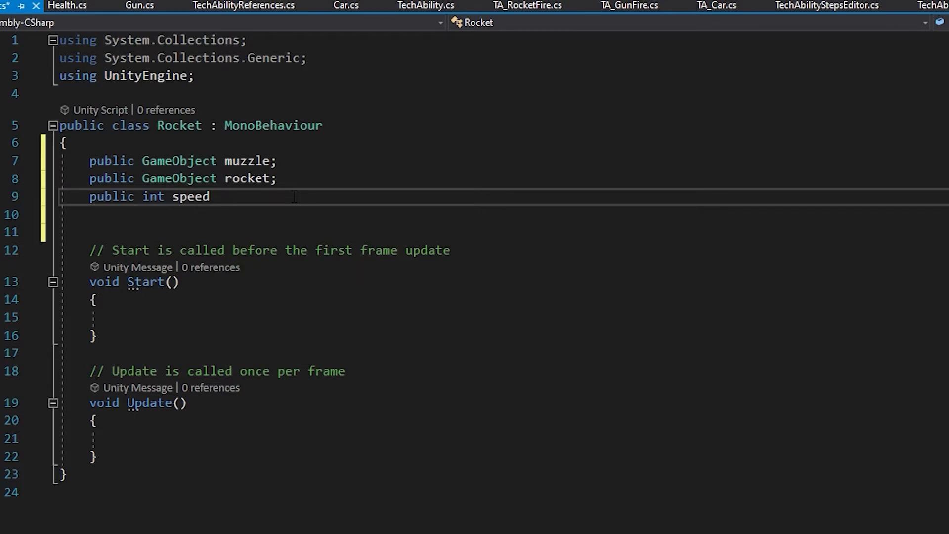
text(;)
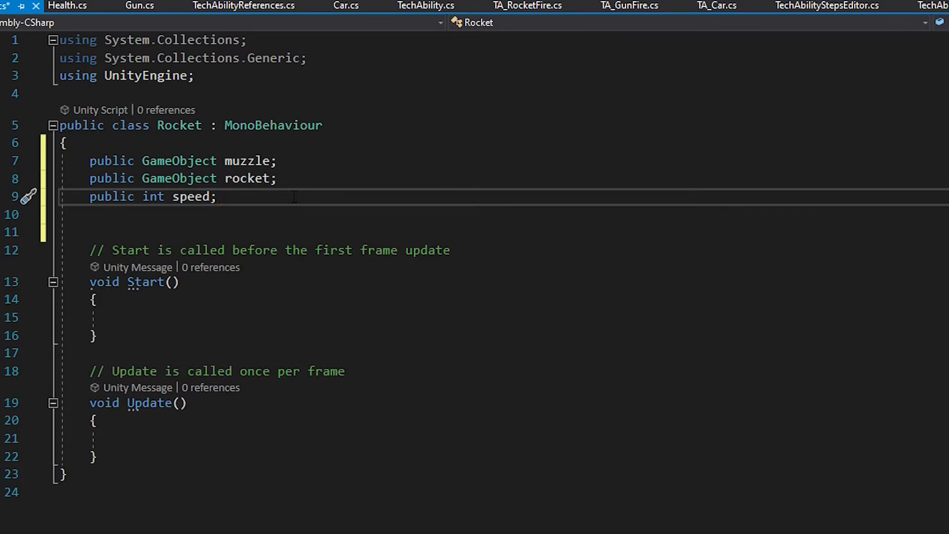
mouse_move(195, 427)
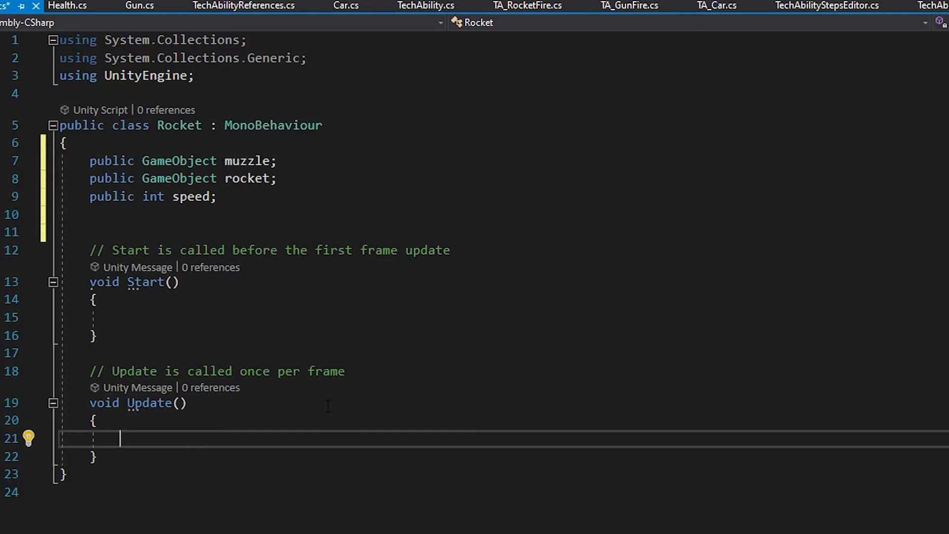
Add if (Input.GetKeyDown(KeyCode.Space)) in Update with an empty body below it.
text(if)
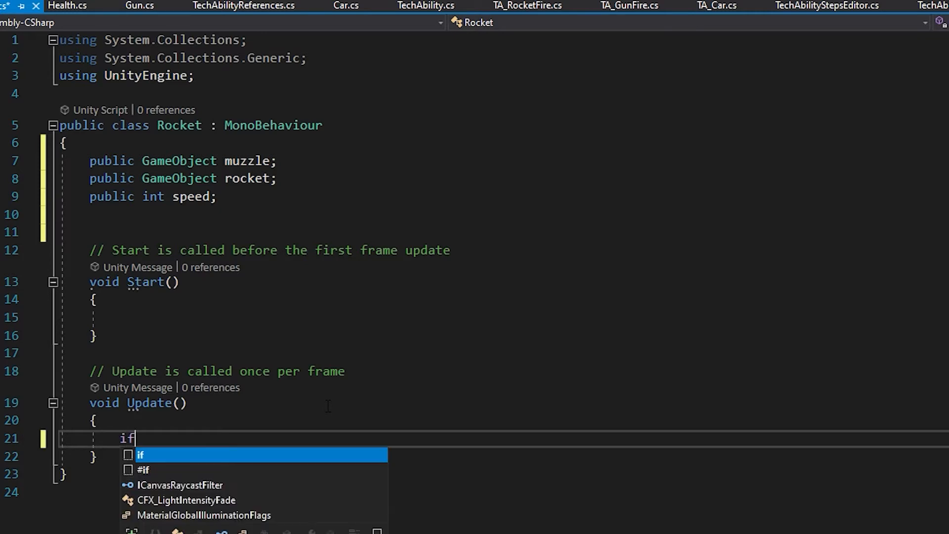
text((i)
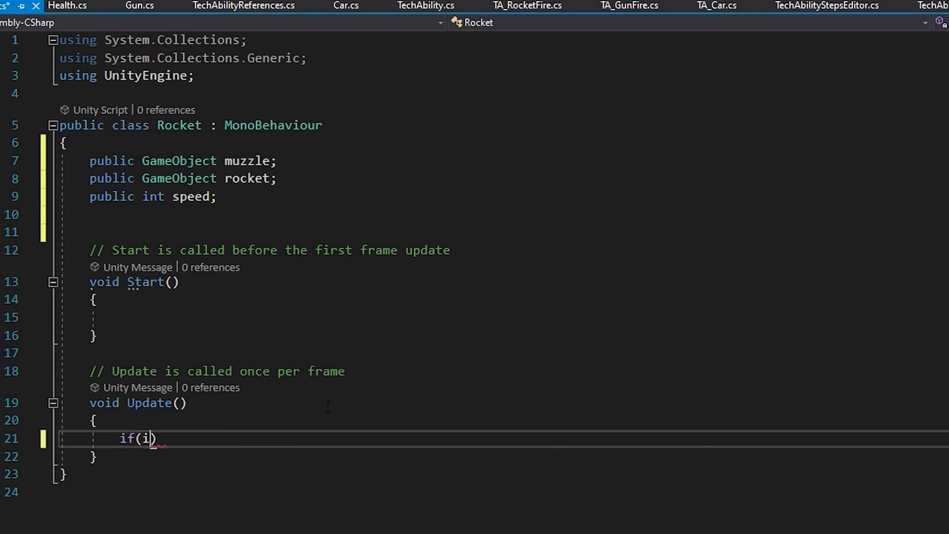
text(nput)
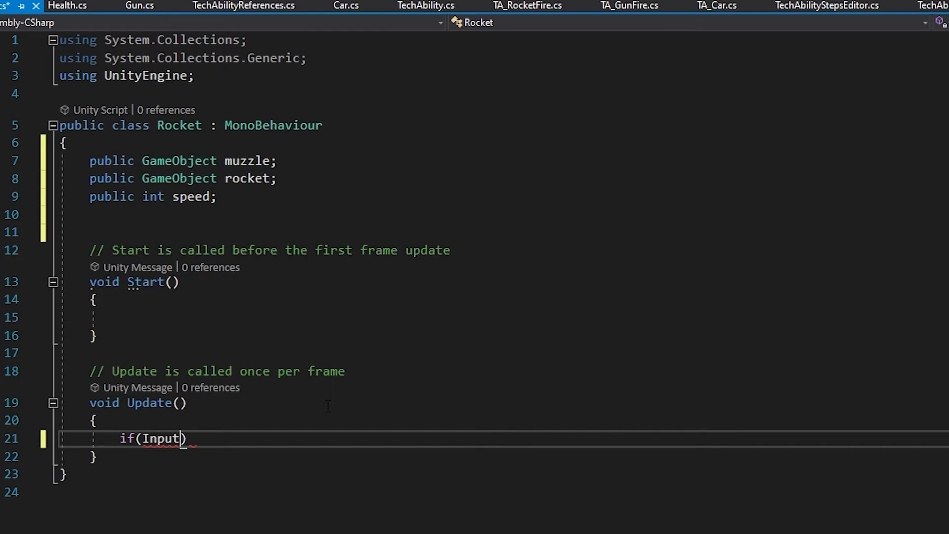
text(.get)
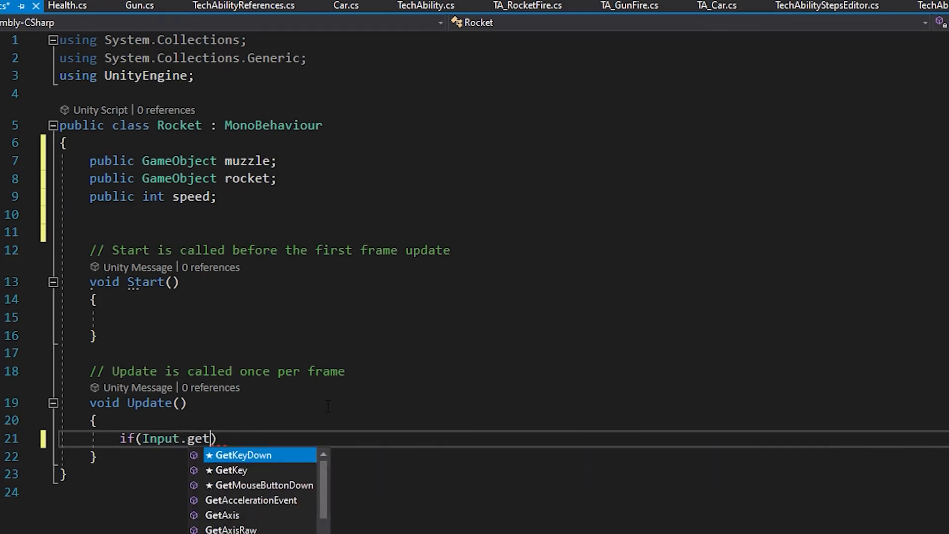
key(Tab)
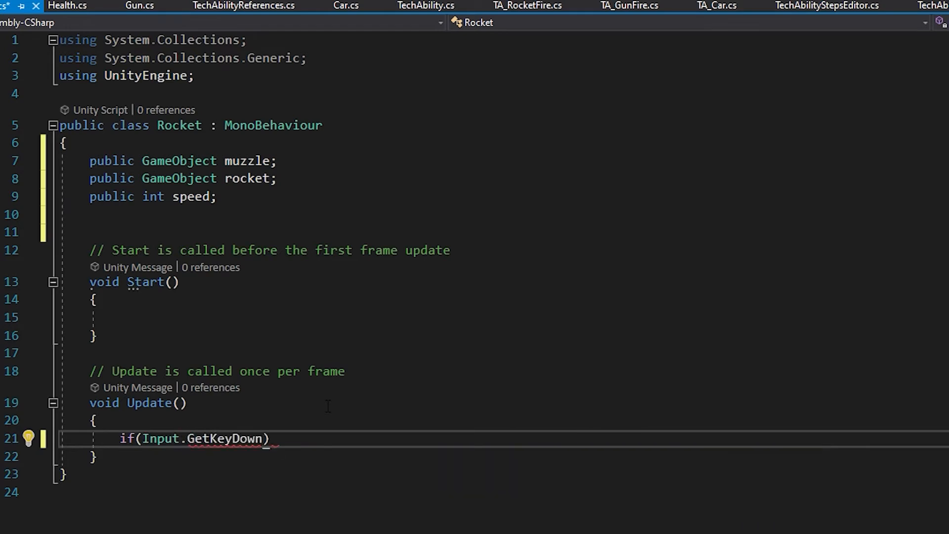
text(()
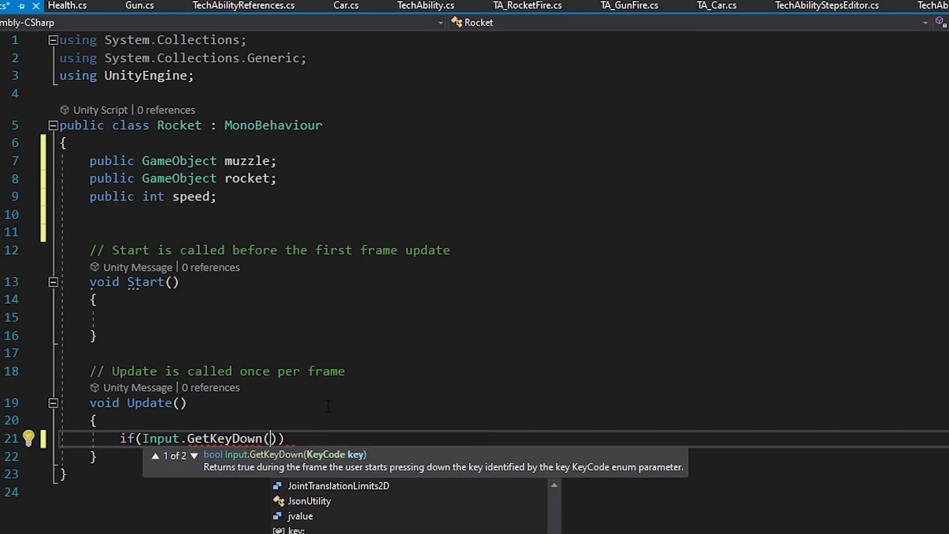
text(key)
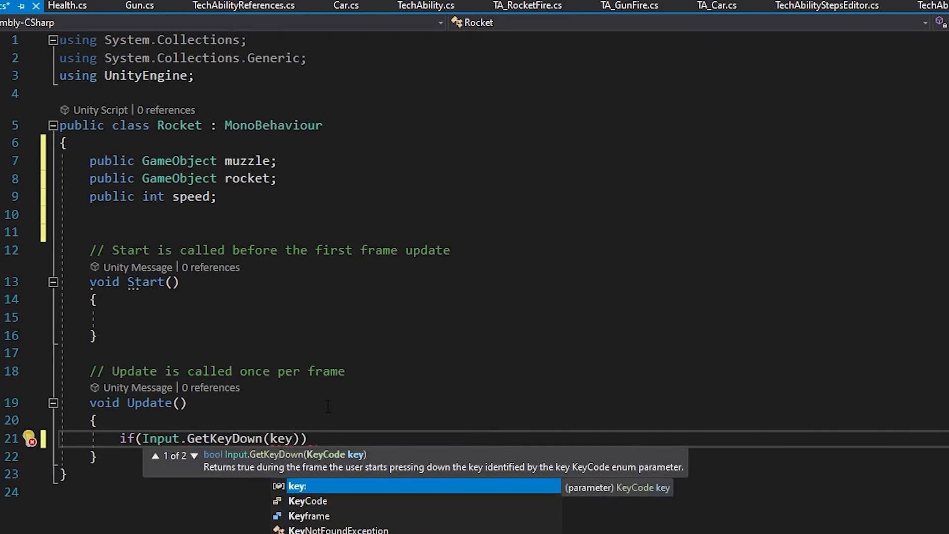
text(KeyCode.)
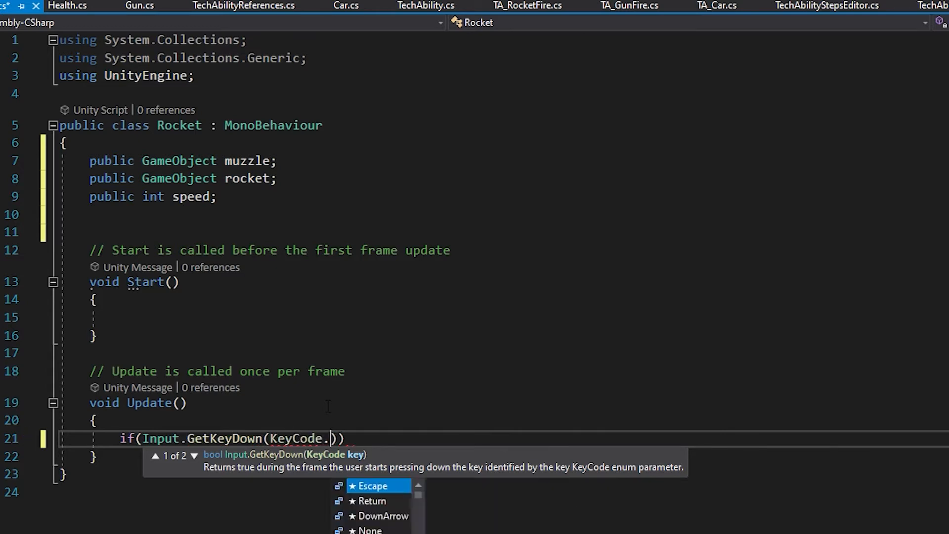
text(Space)
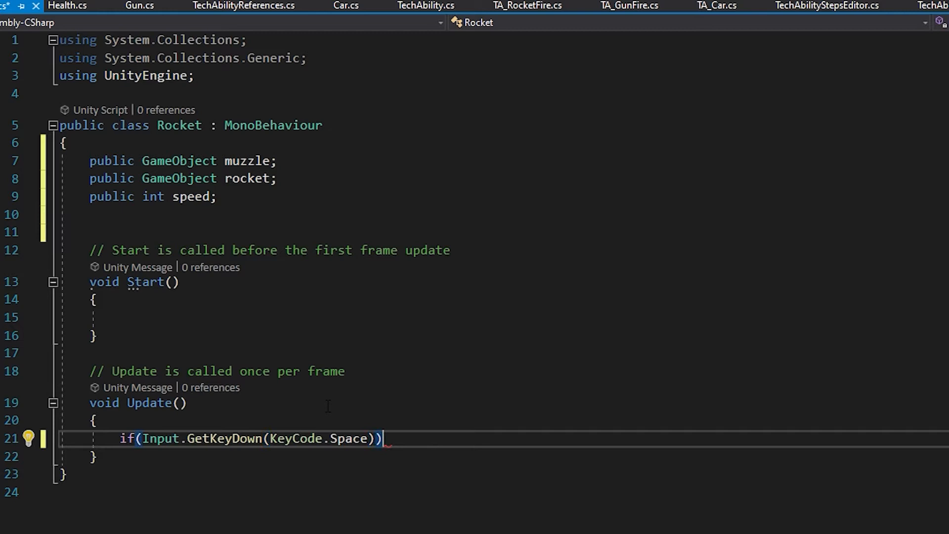
key(enter)
text({ })
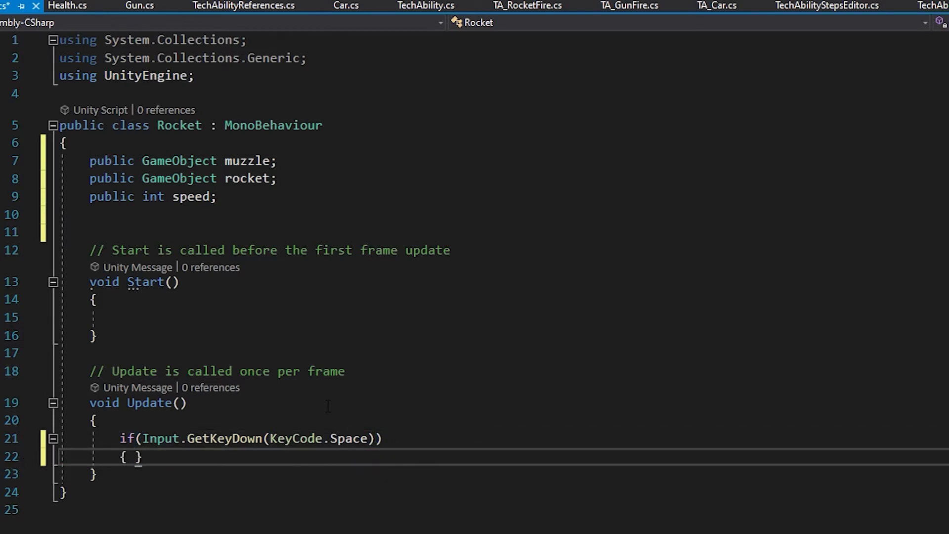
key(Enter)
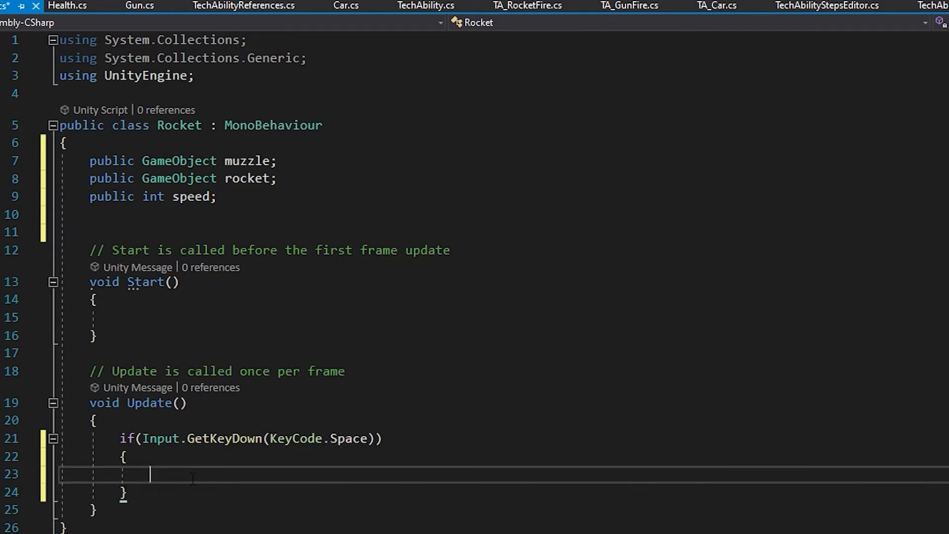
Start the line GameObject clone = Instantiate(rocket, …) inside the Space check.
text(gam)
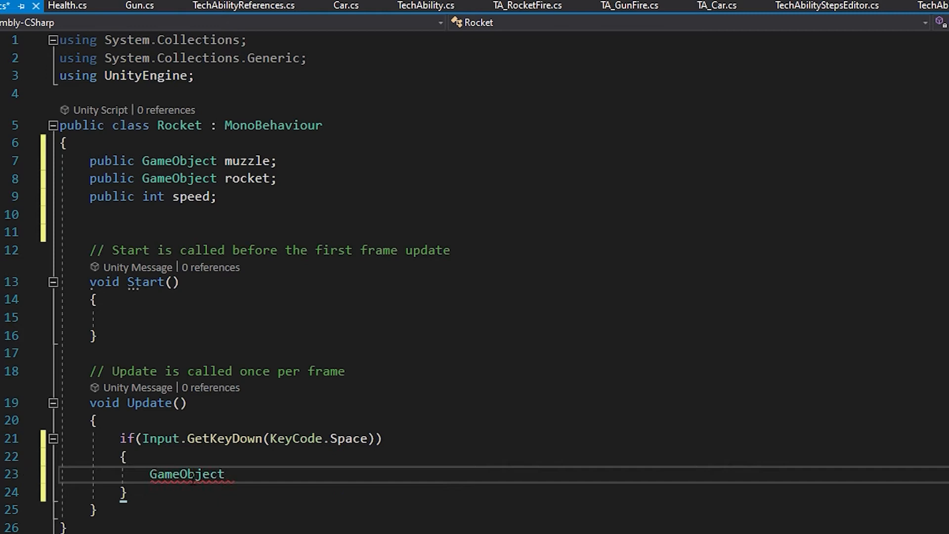
text(clone)
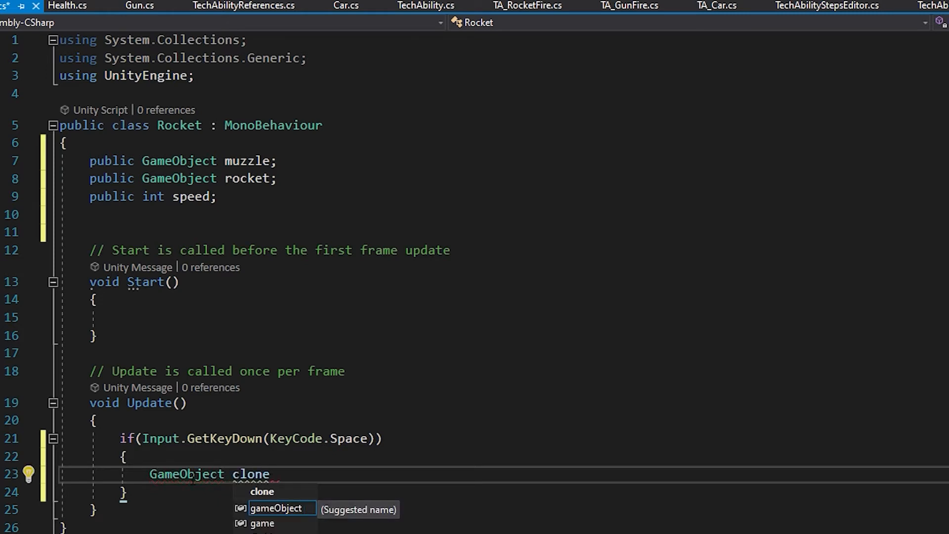
double_click(250, 473)
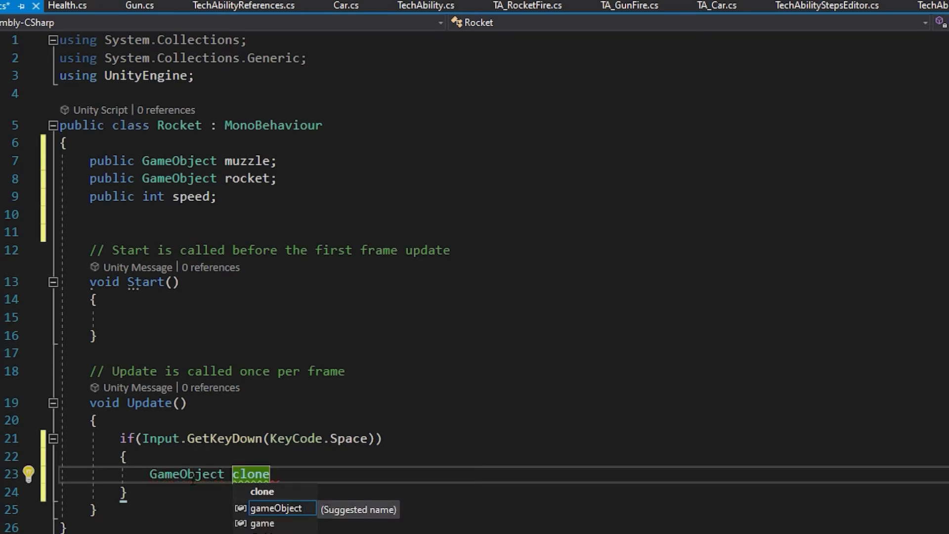
text(=instantiate)
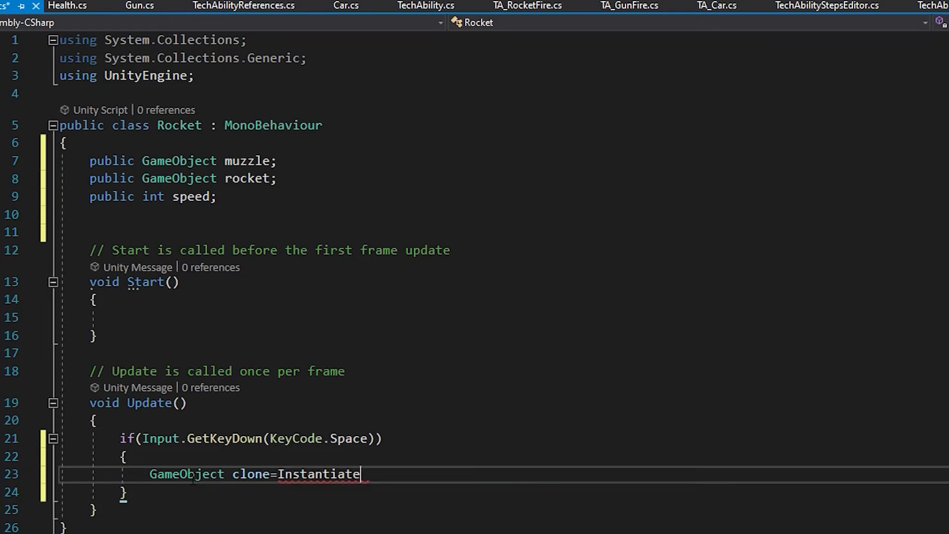
text(()
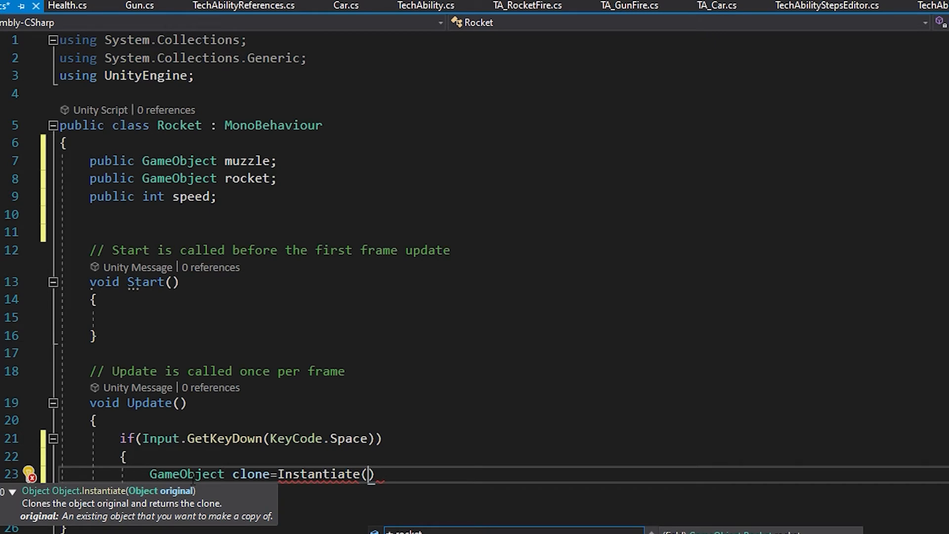
text(rocke)
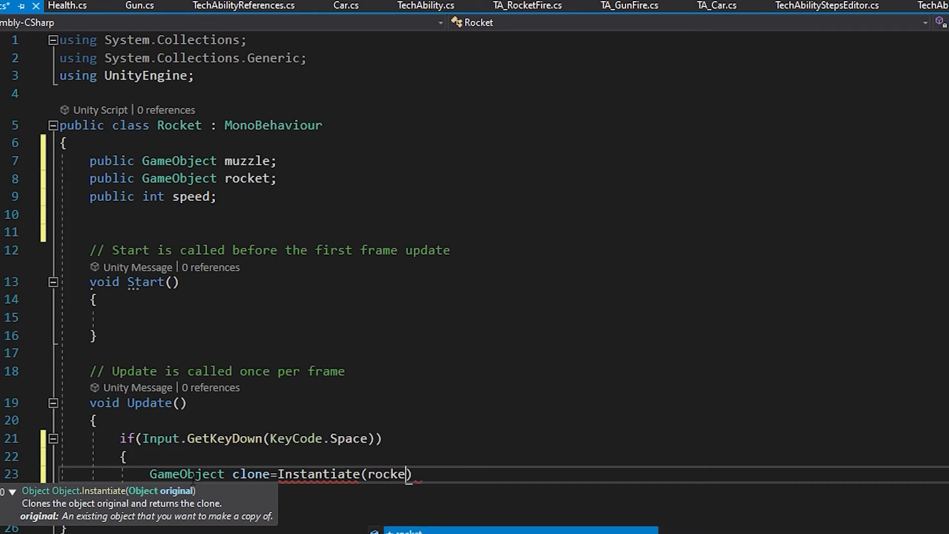
text(t)
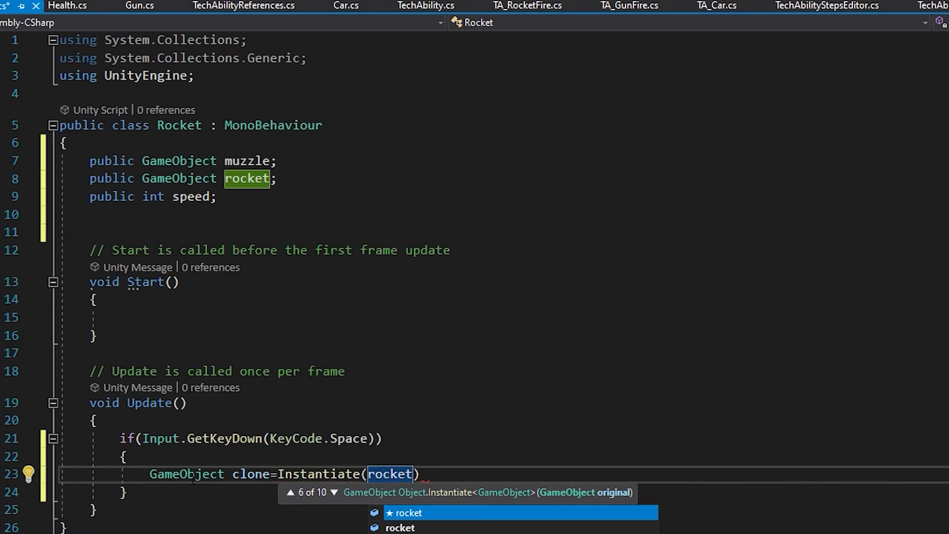
Pass muzzle.transform.position and muzzle.transform.rotation as the clone's spawn position and rotation.
text(,mu)
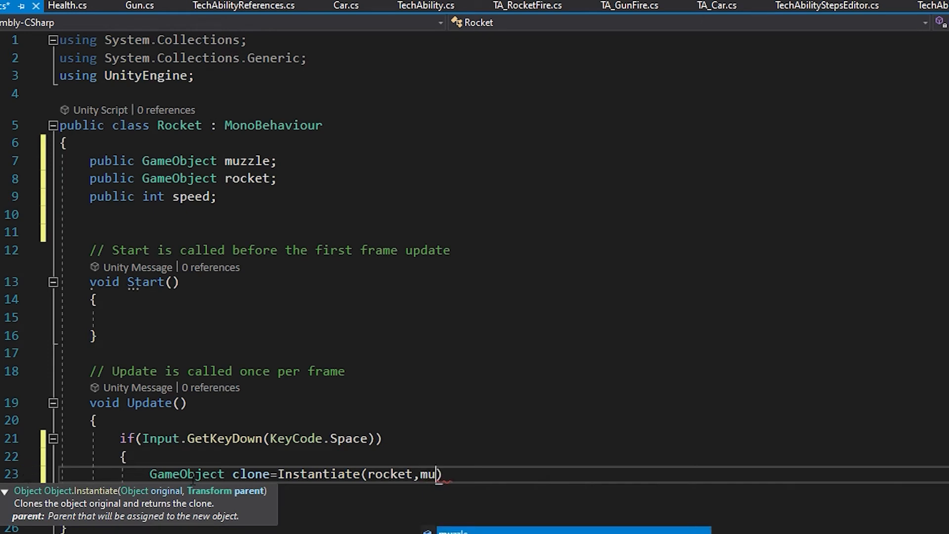
text(zzle.)
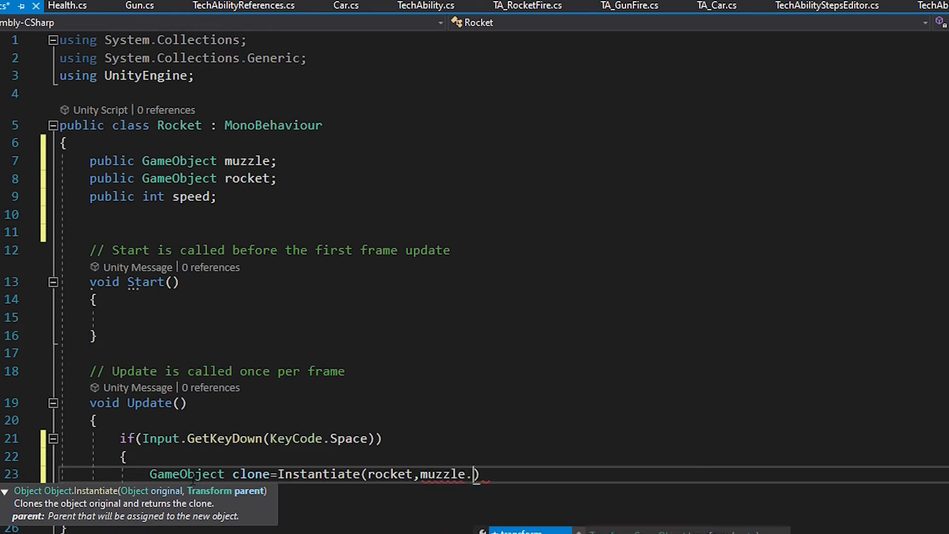
text(transform.)
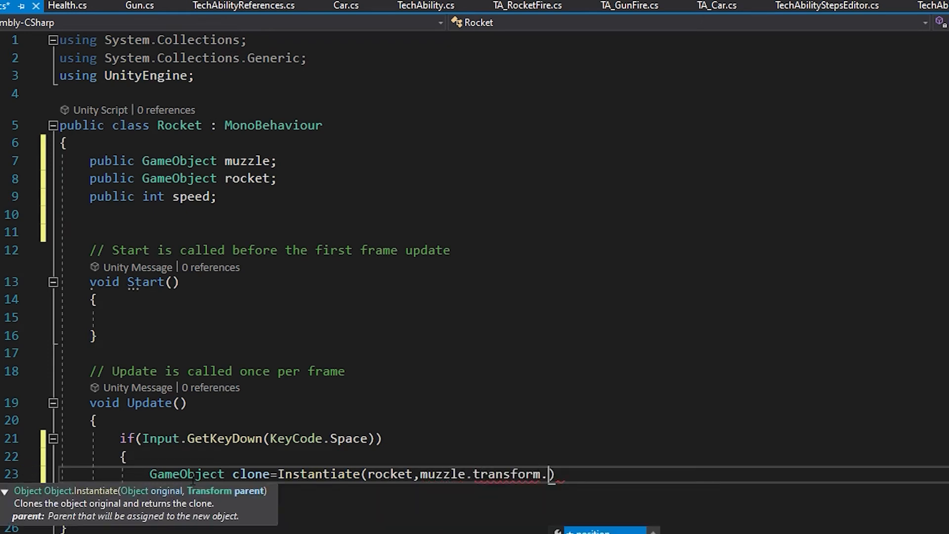
text(position,)
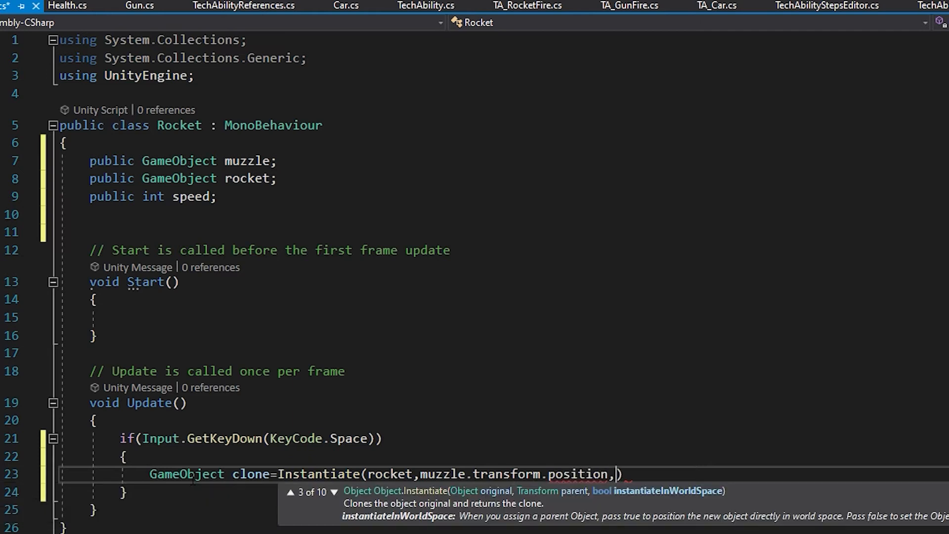
text(mux)
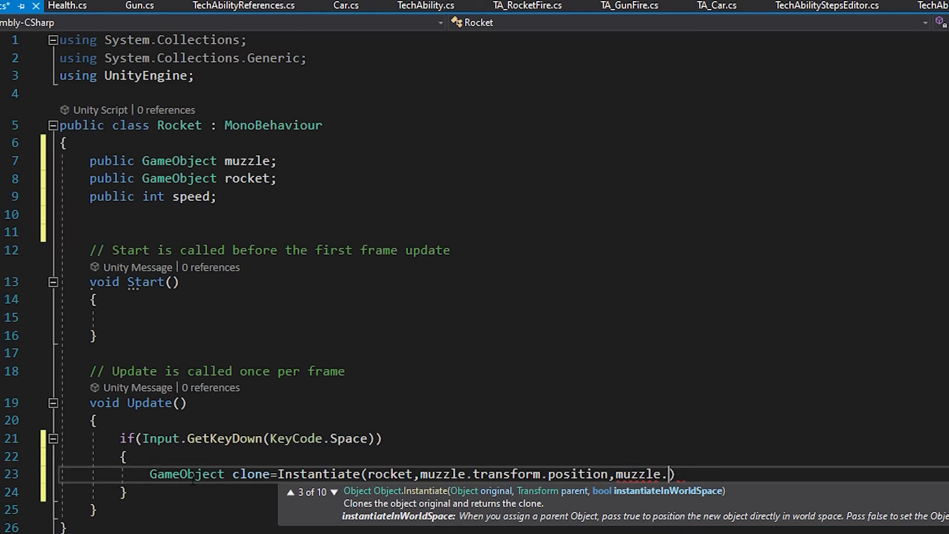
text(transform)
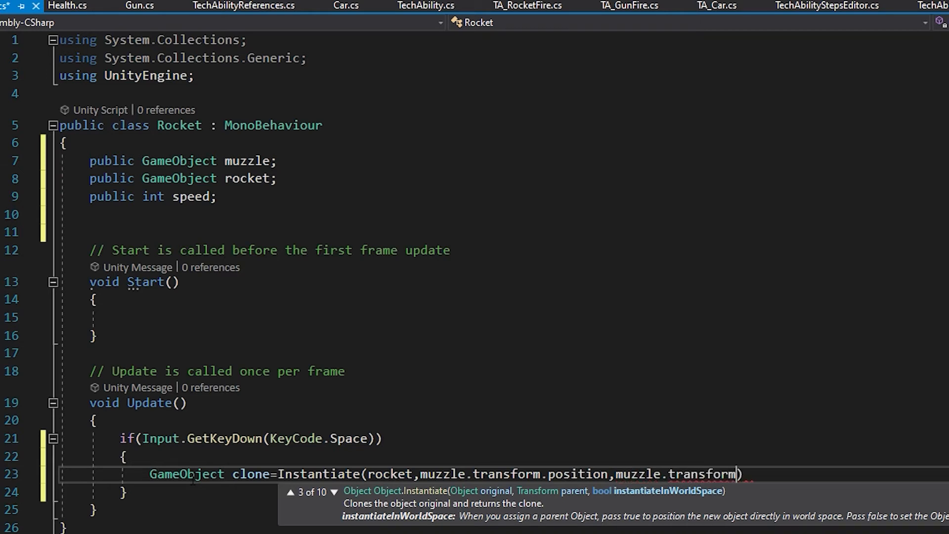
text(.rotation)
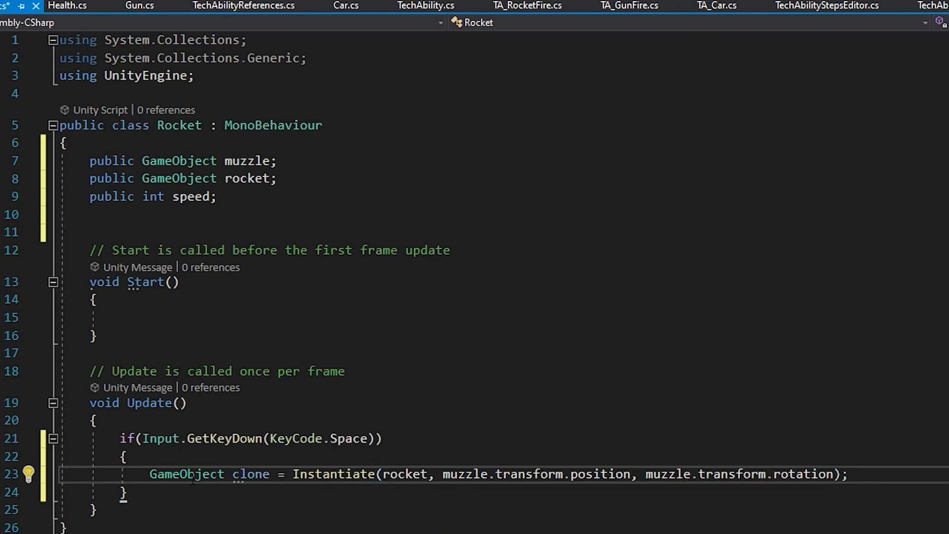
text(c)
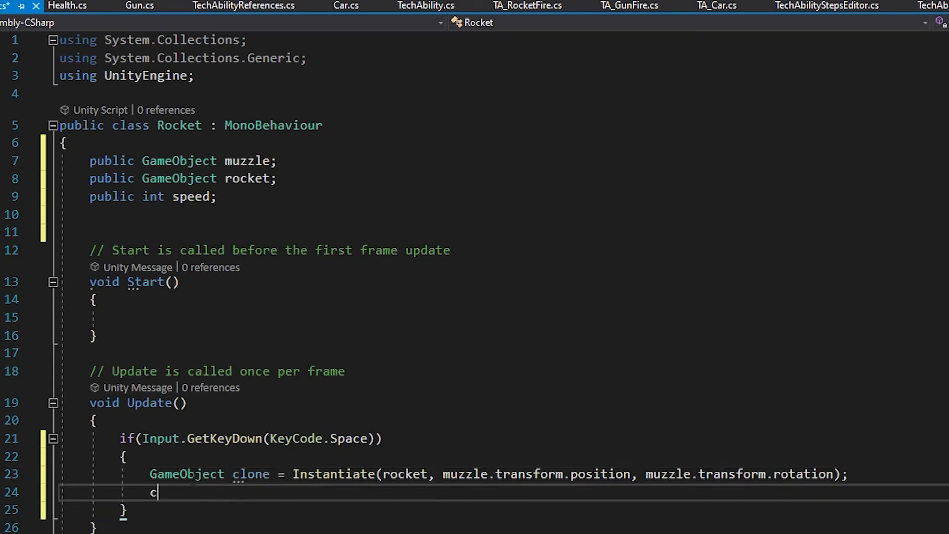
Write clone.GetComponent<Rigidbody>().AddForce(transform.forward * speed) on the following line.
text(lone)
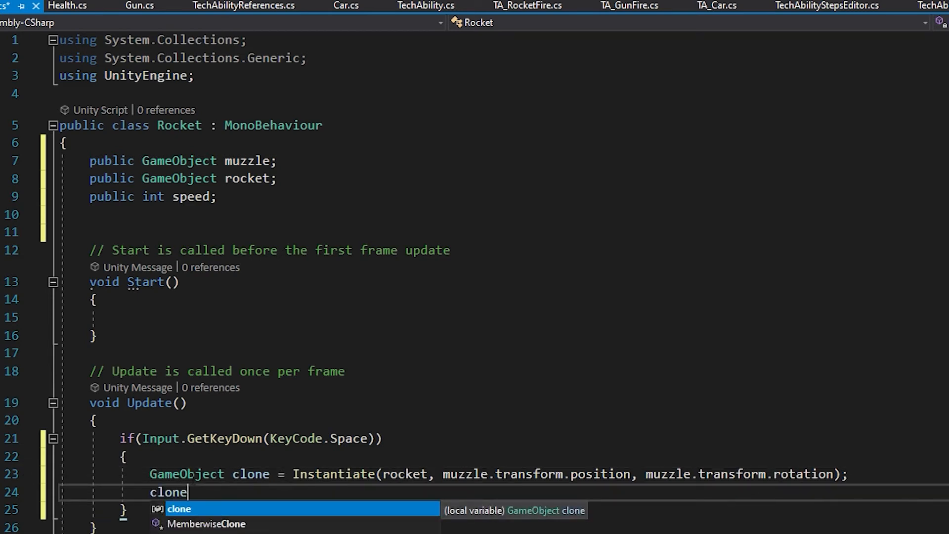
text(.GetComponent<>)
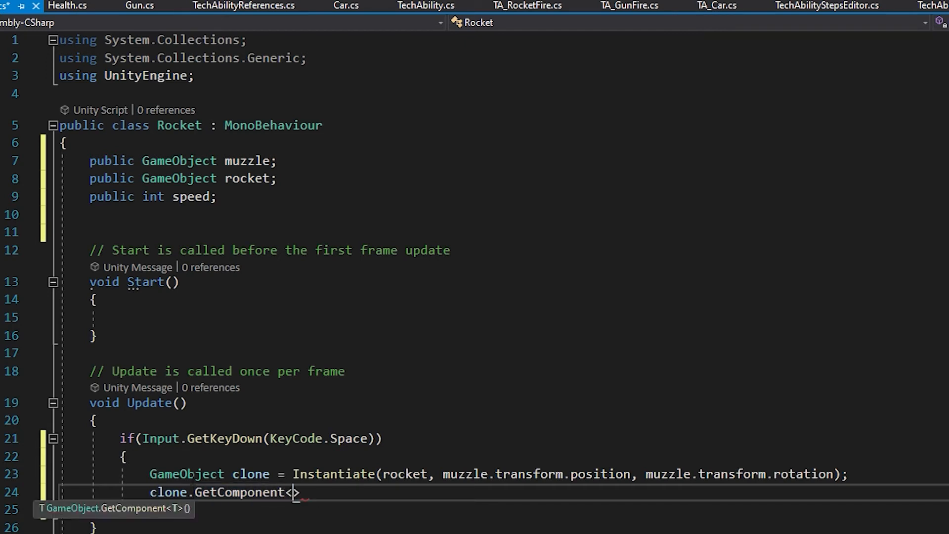
text(rig)
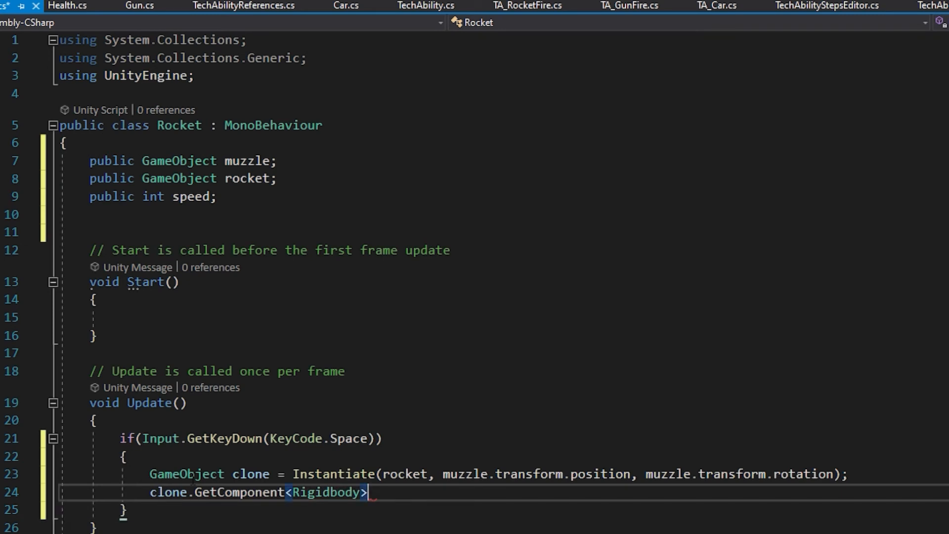
text(())
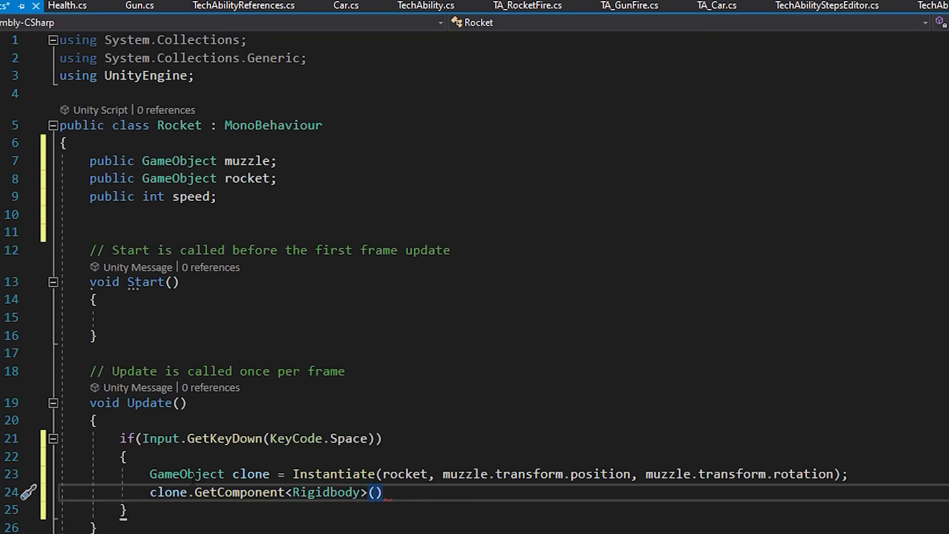
text(.a)
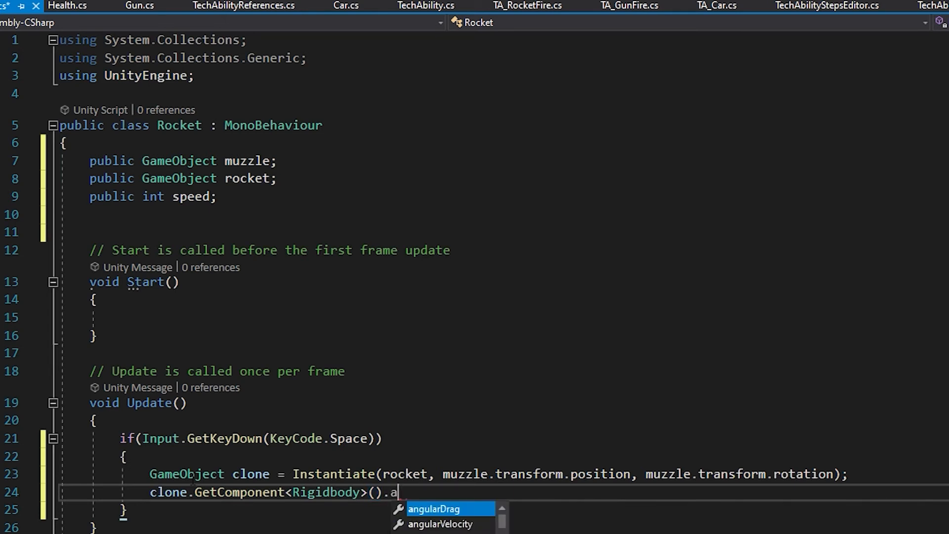
text(ddForce()
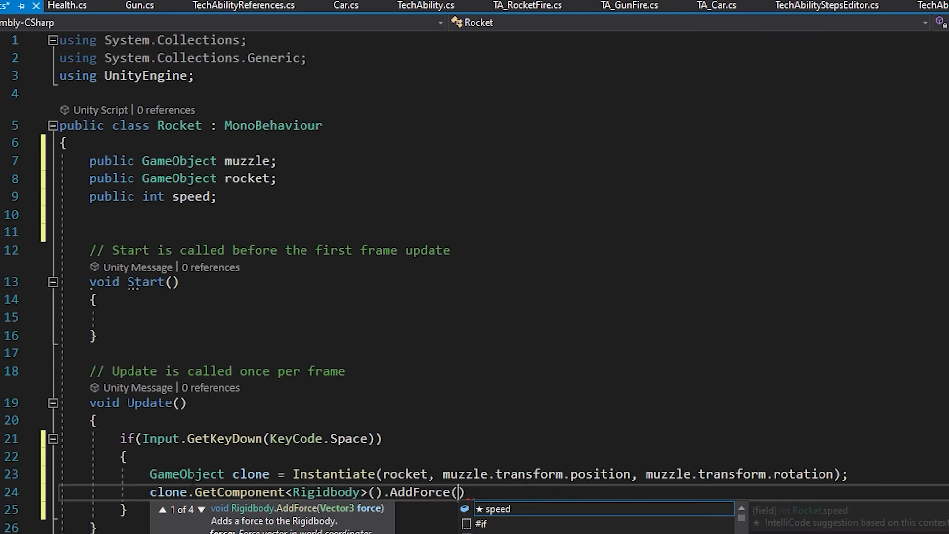
text(transform.for)
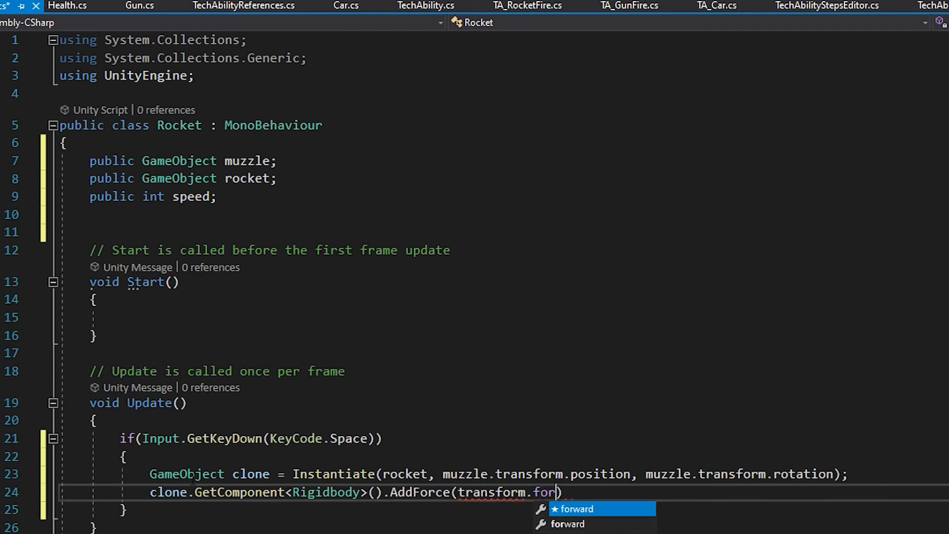
key(Tab)
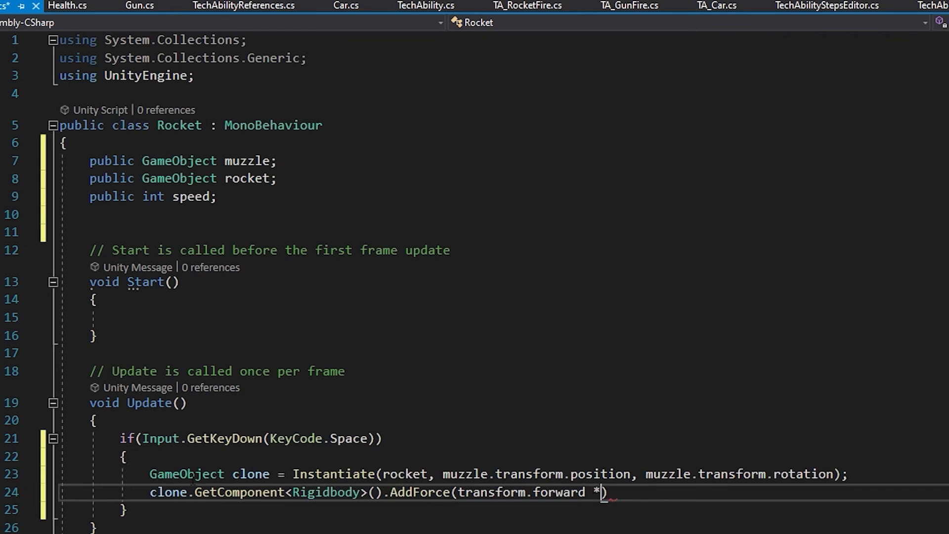
text(speed)
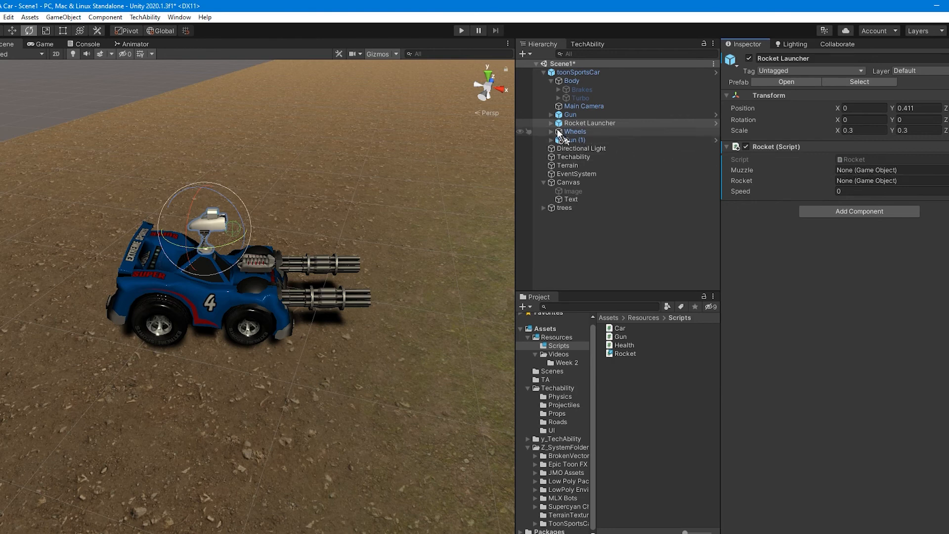
Drag Rocket Launcher's Muzzle child into the Rocket script's Muzzle slot.
click(547, 123)
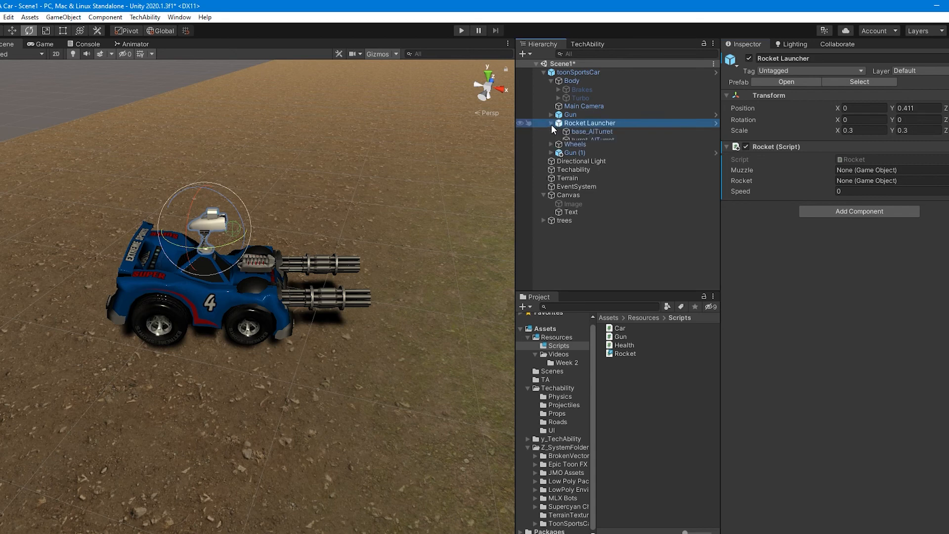
click(551, 123)
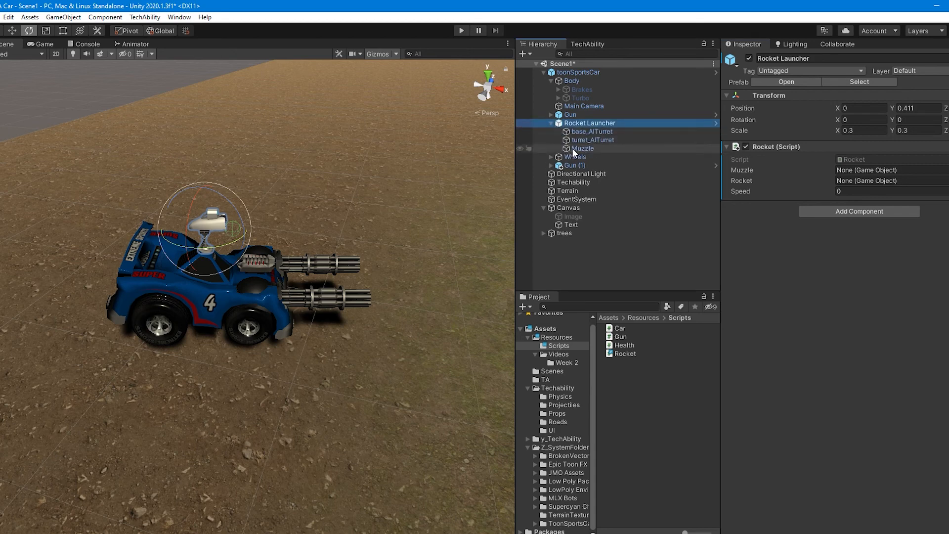
click(890, 170)
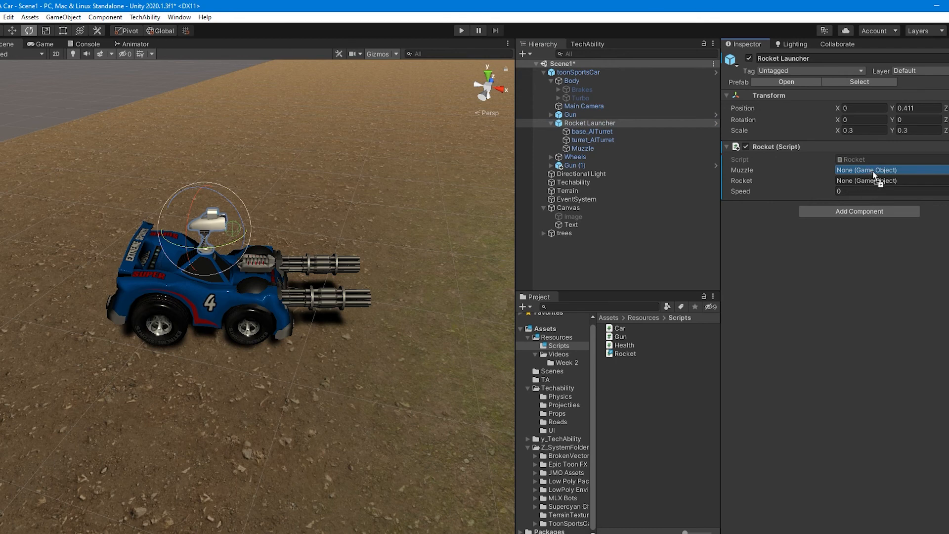
click(889, 170)
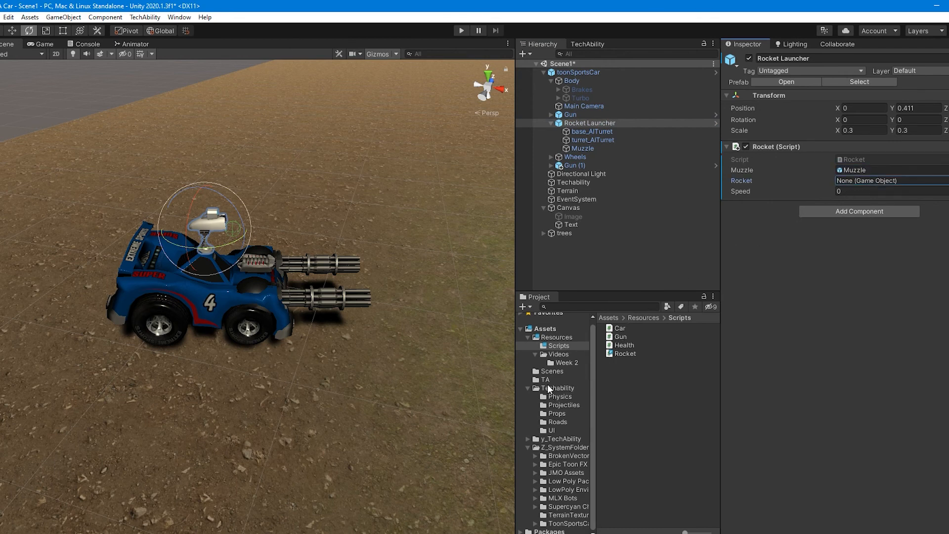
Assign the Projectiles Rocket prefab, set Speed to 1000, and enter Play mode.
click(562, 404)
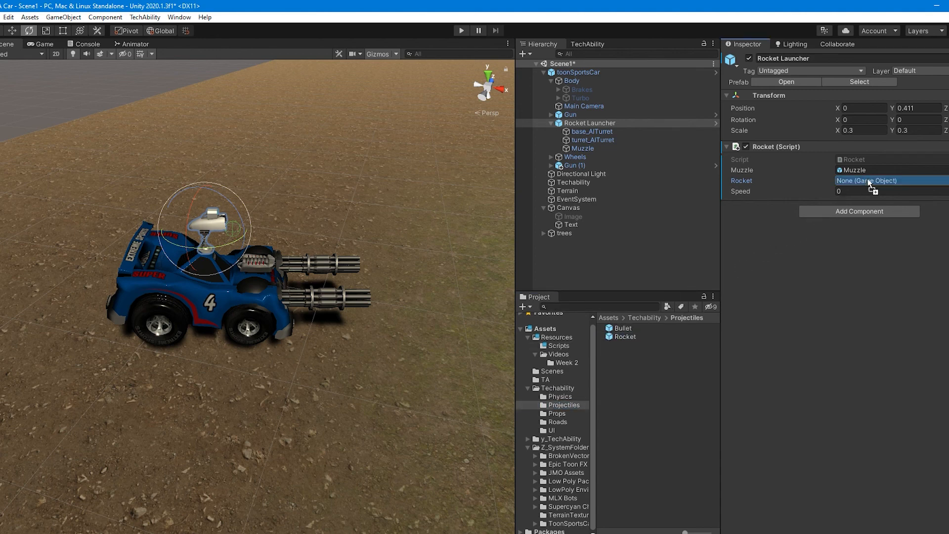
click(883, 180)
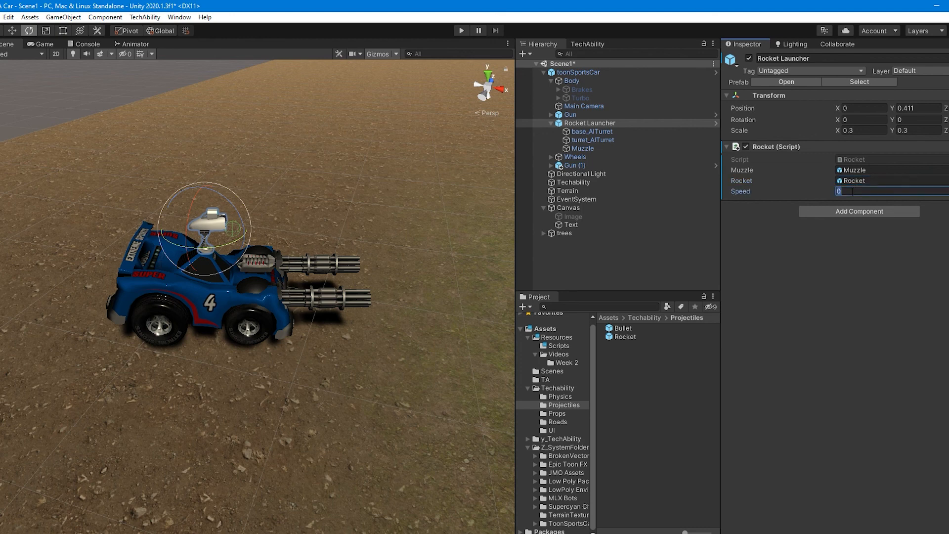
text(1000)
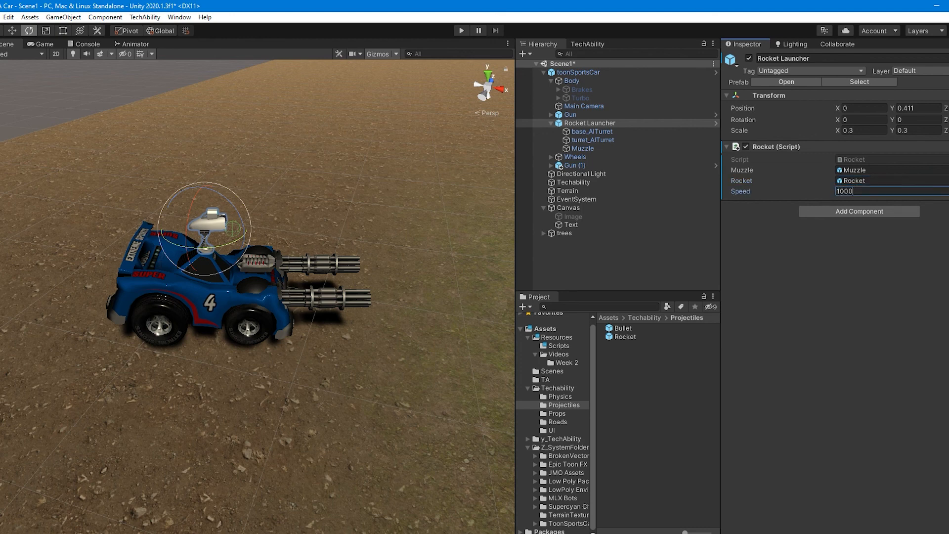
mouse_move(460, 33)
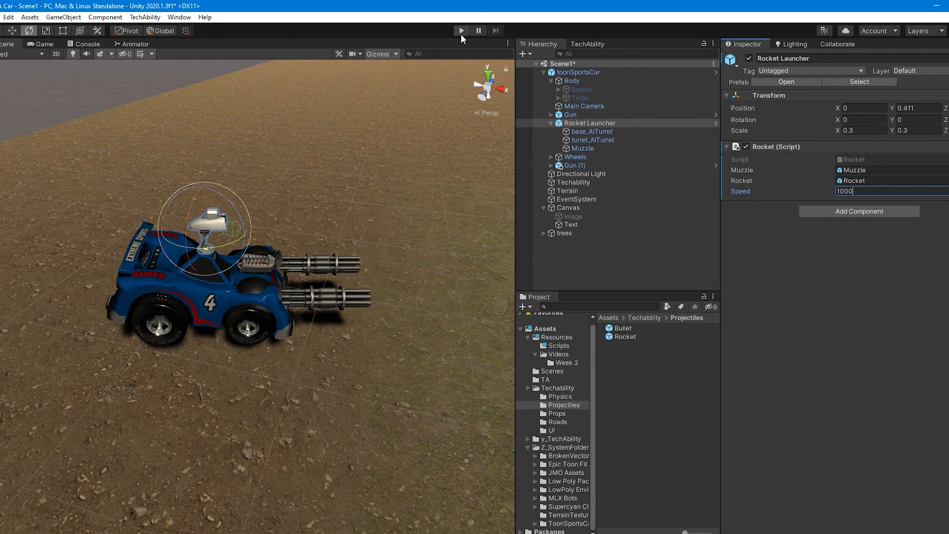
click(461, 30)
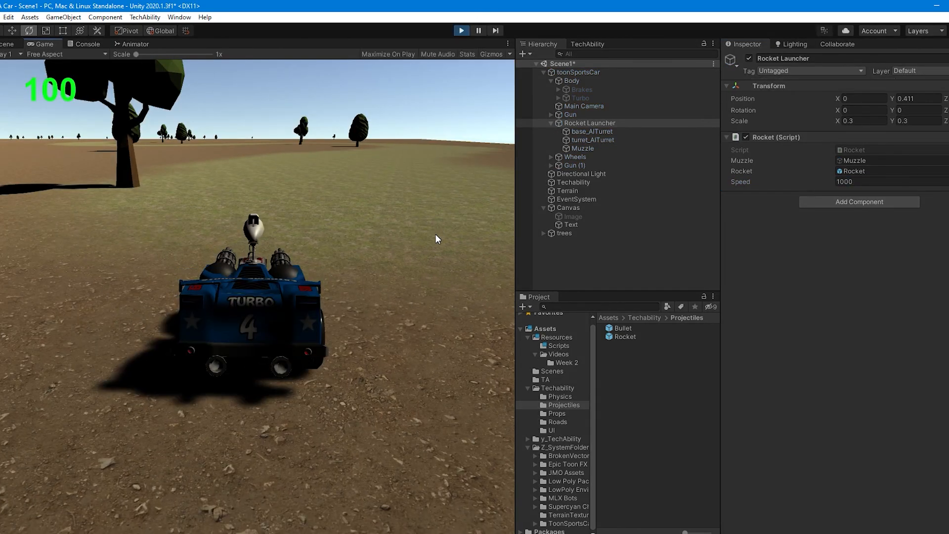